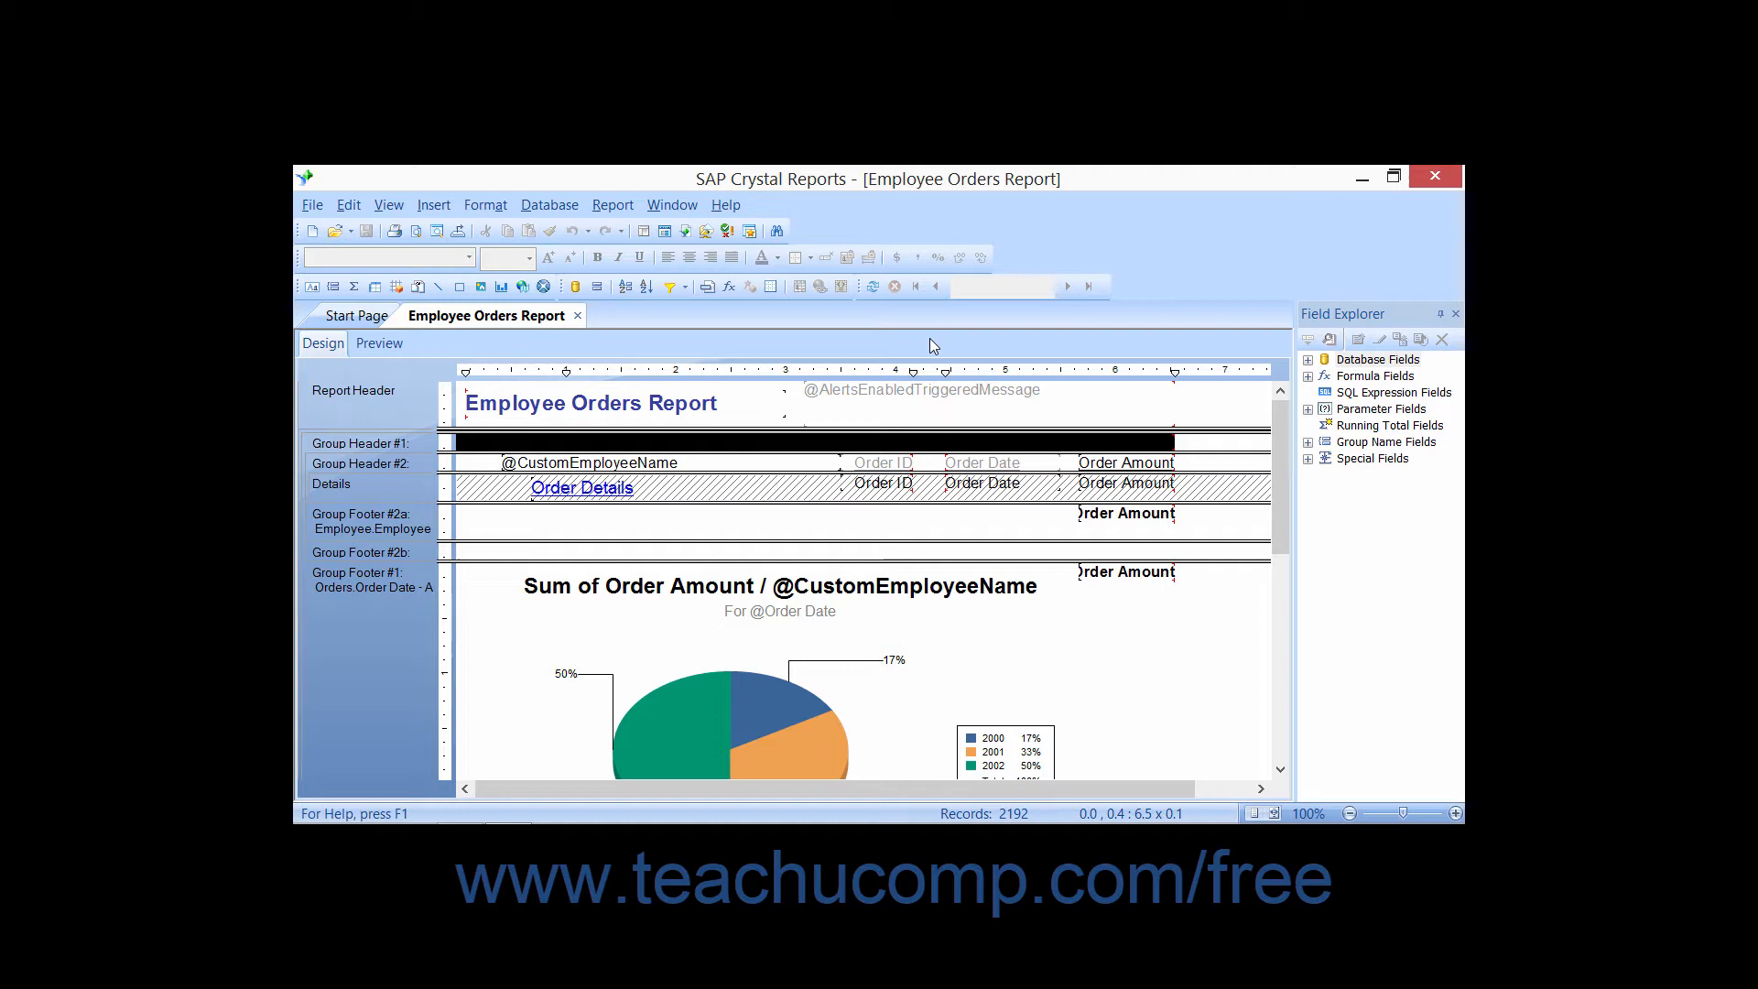
pyautogui.moveTo(617, 257)
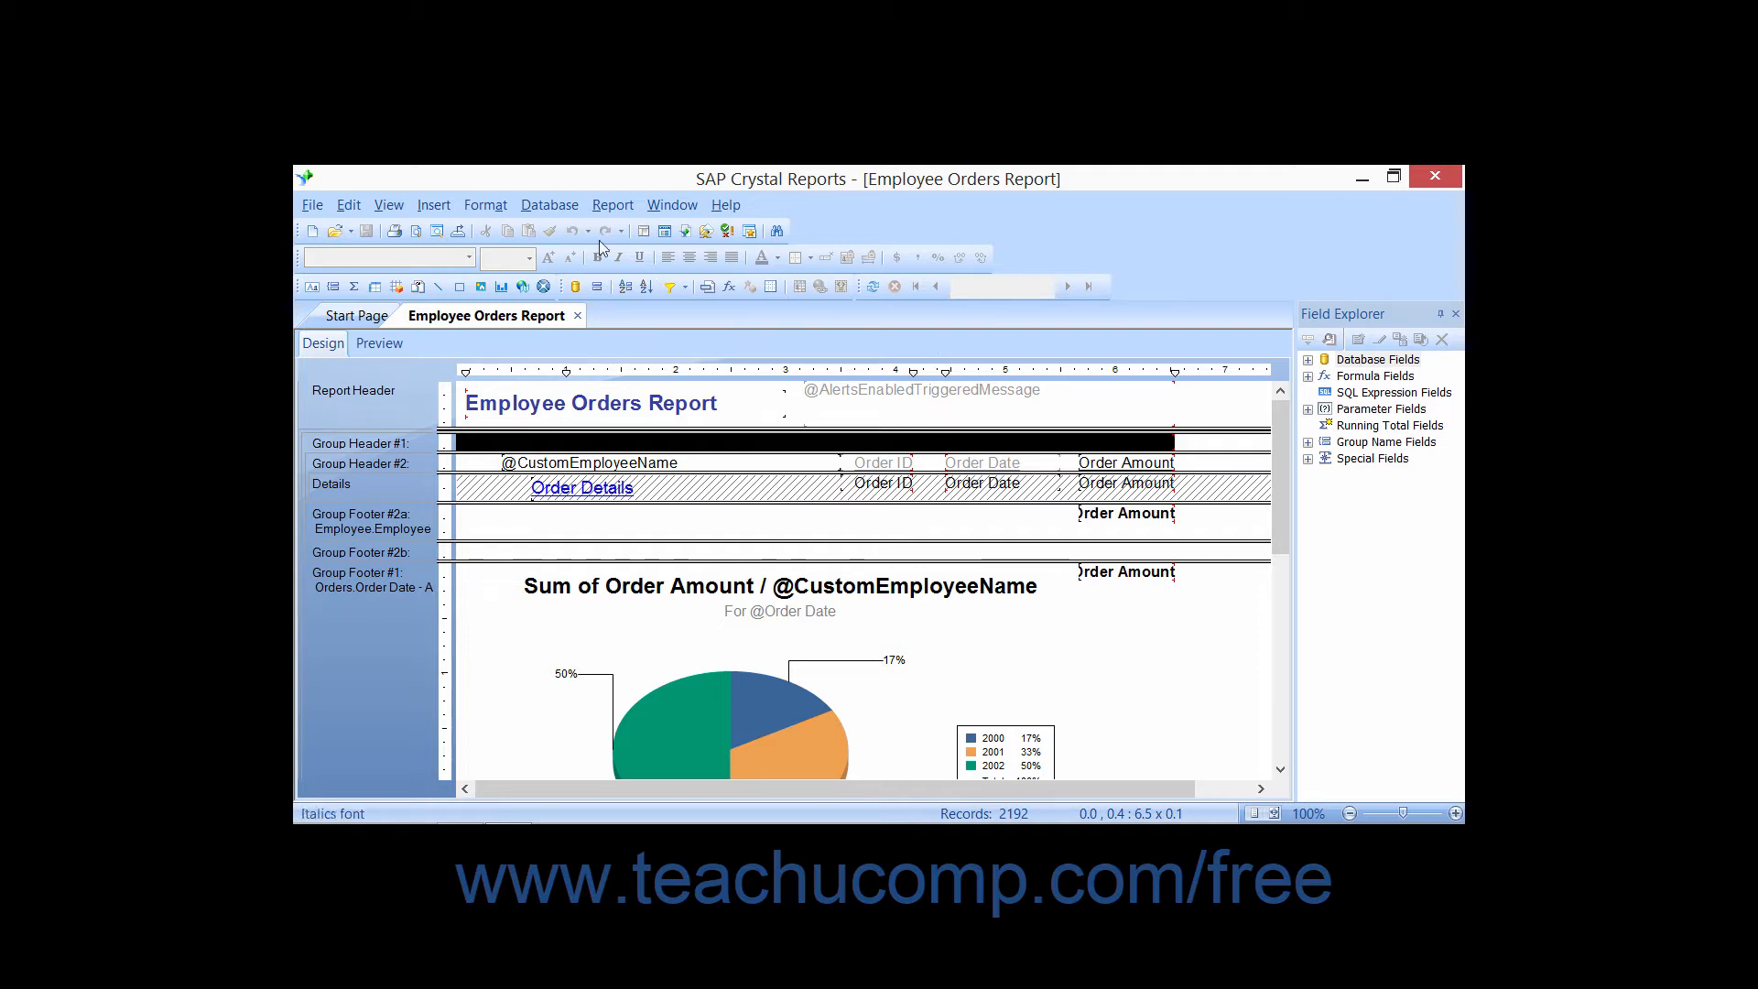
# Step: Open the File menu of the Employee Orders Report
pyautogui.click(312, 204)
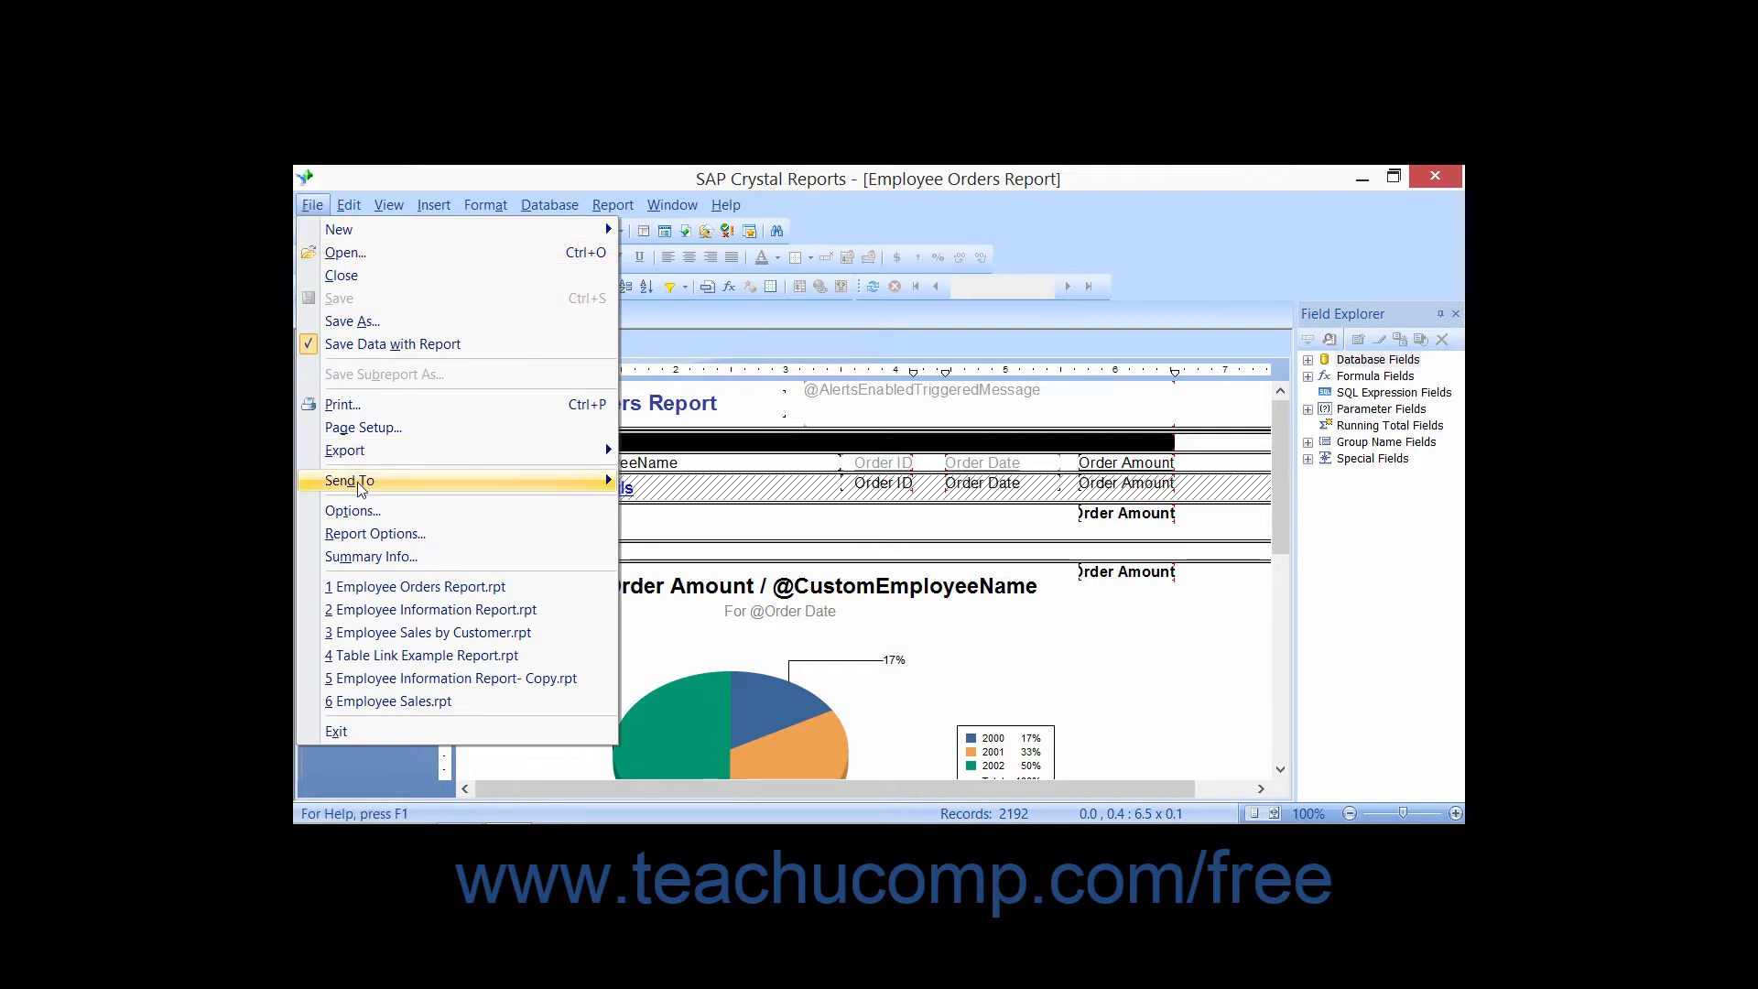
pyautogui.moveTo(375, 533)
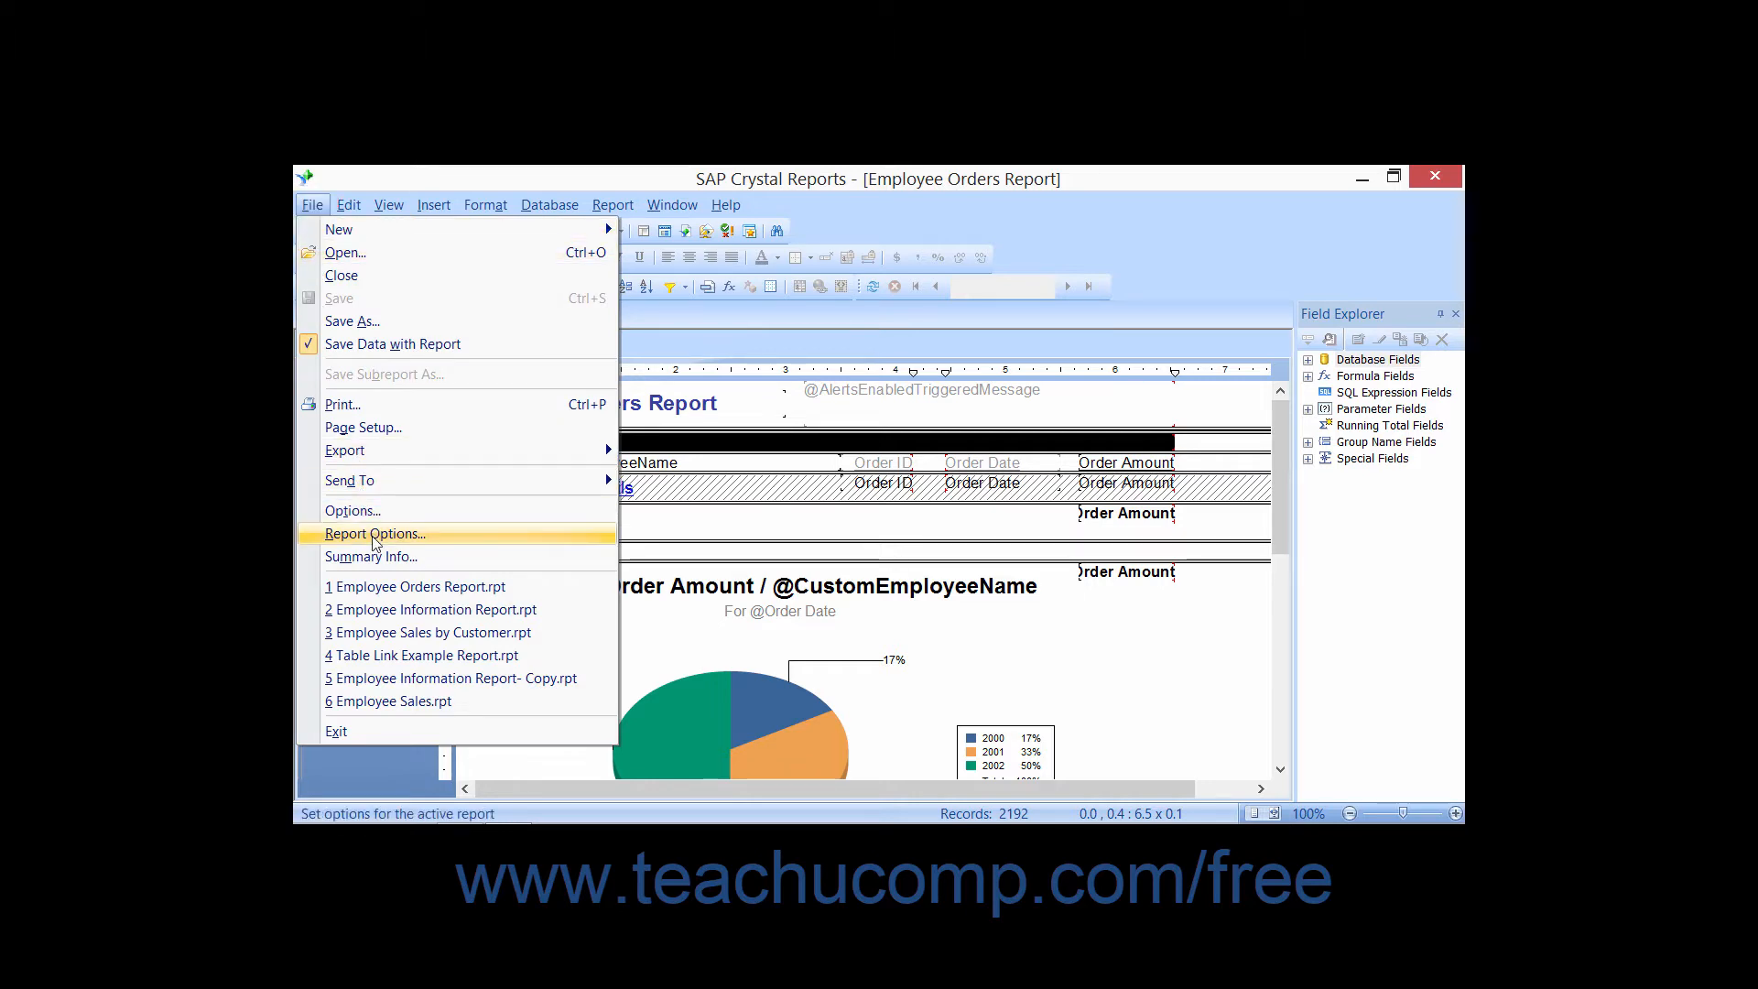
# Step: Choose Report Options from the File menu for the Employee Orders Report
pyautogui.click(374, 533)
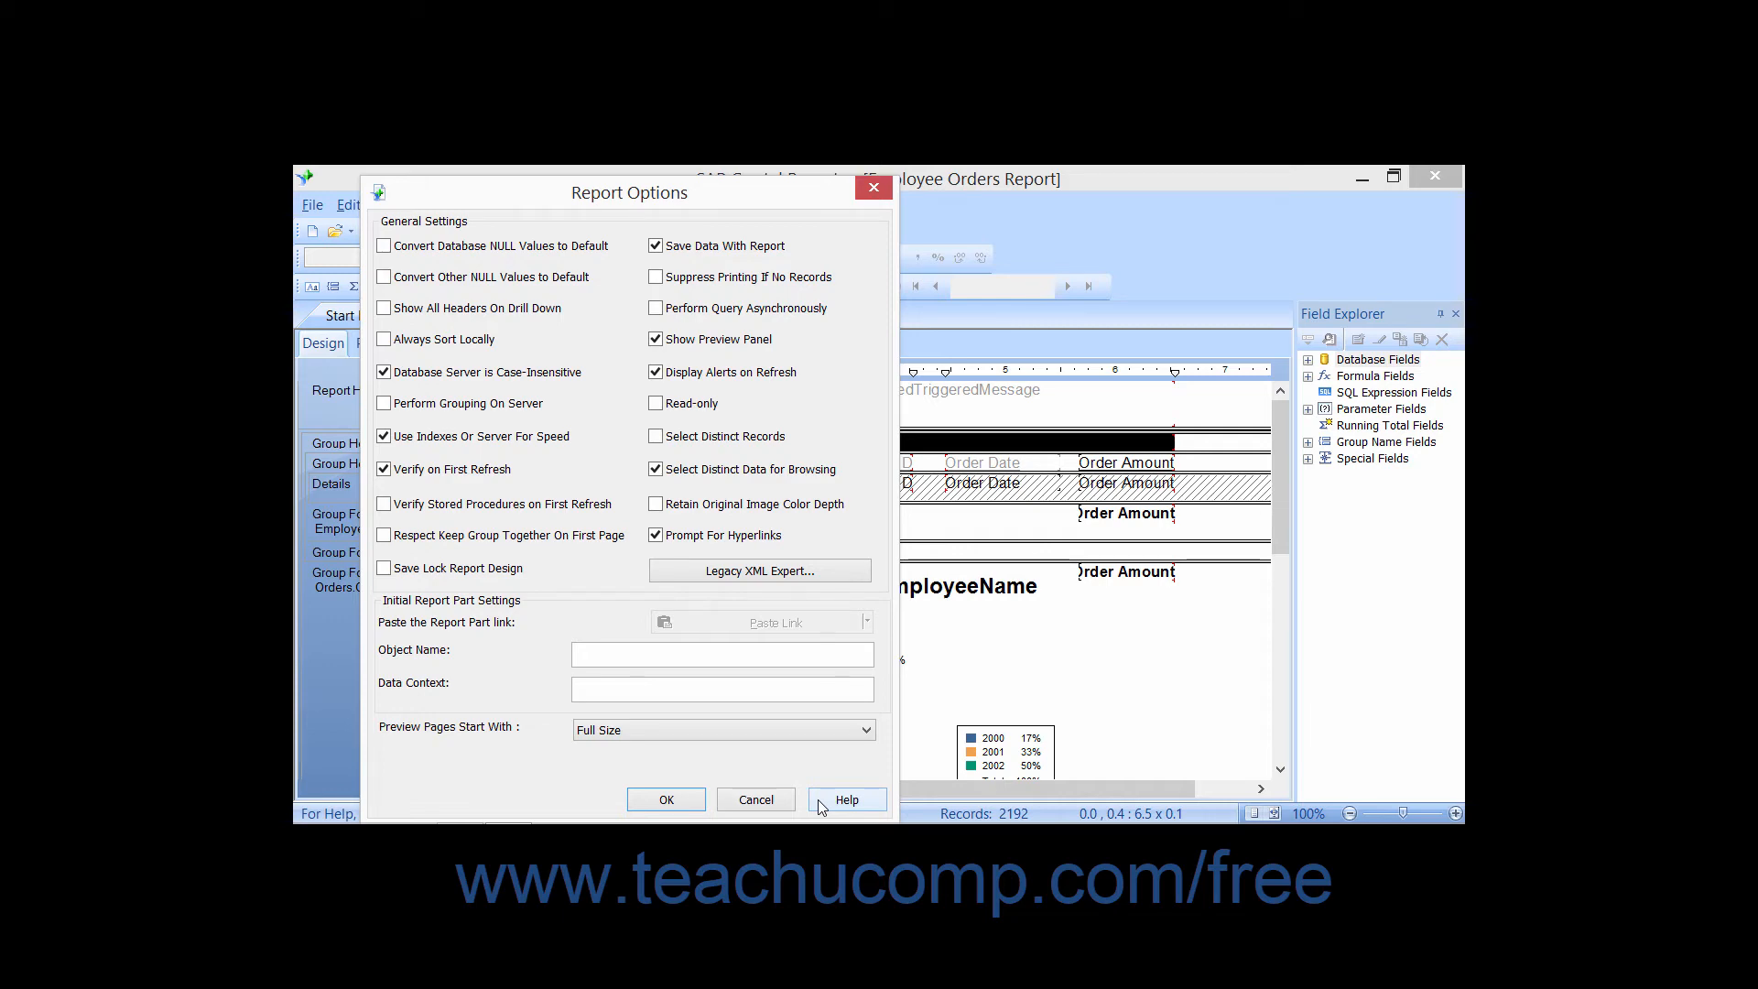
# Step: Open Report Options help, enter 'FOR LOOPS', and scroll the topic down to Read-only
pyautogui.click(847, 799)
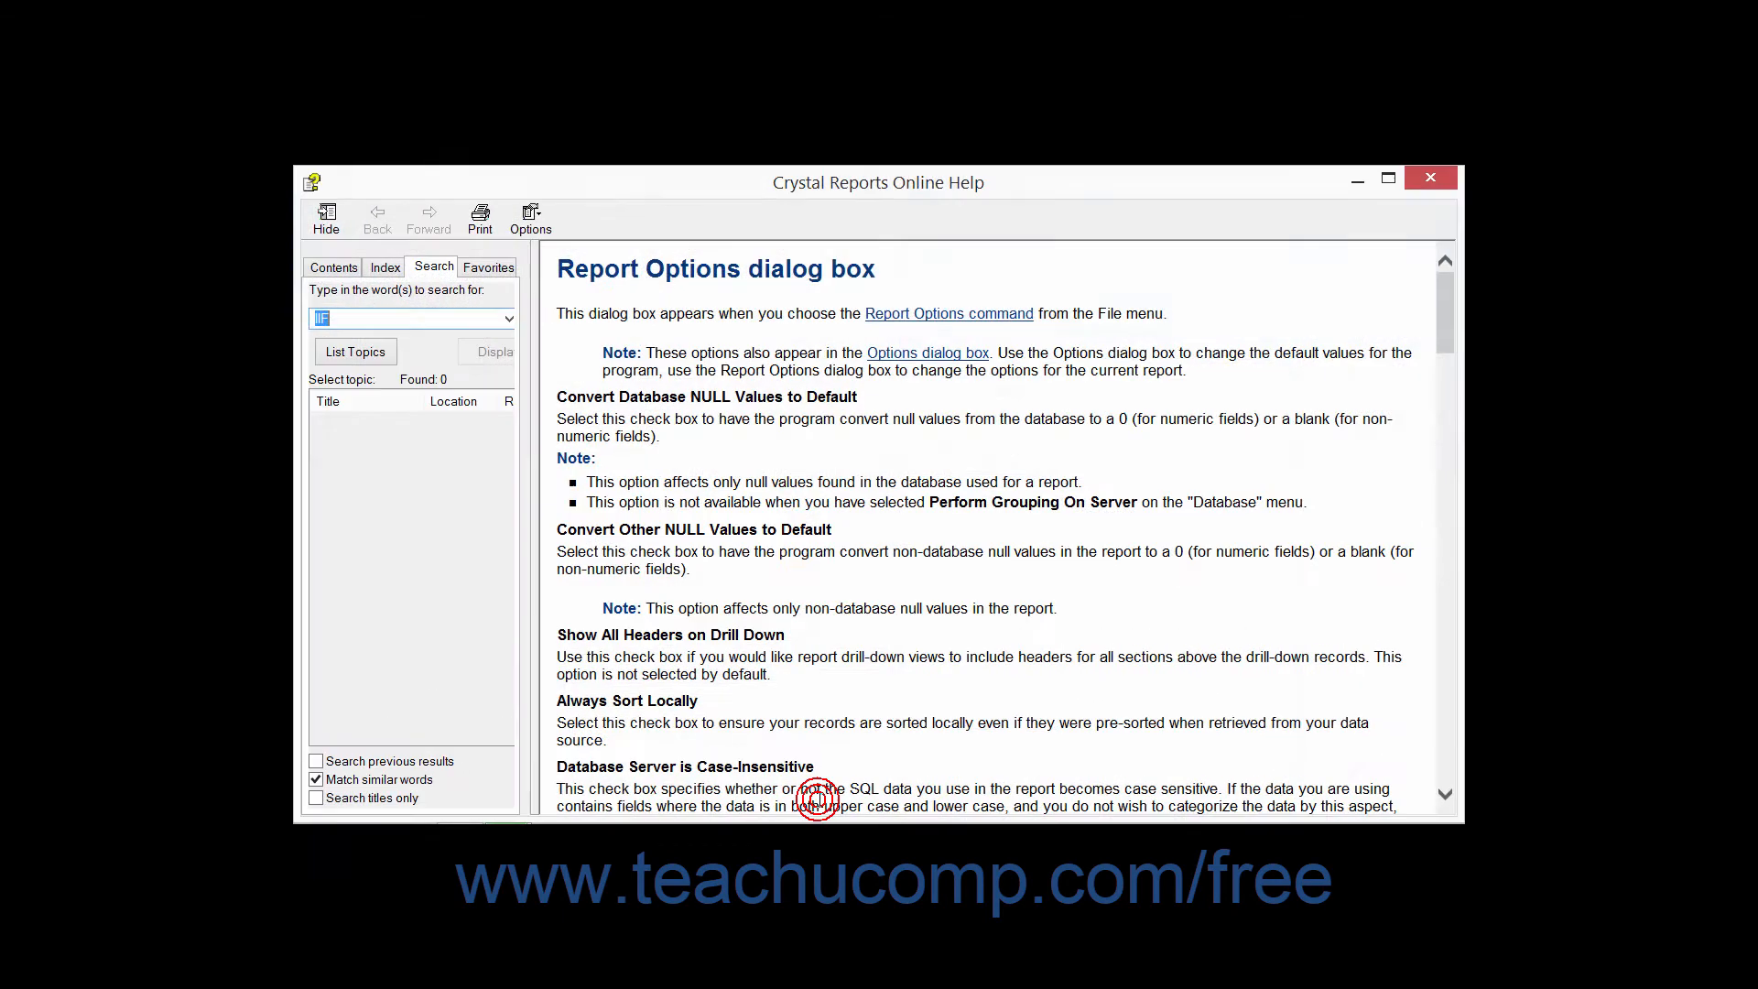
pyautogui.moveTo(970, 535)
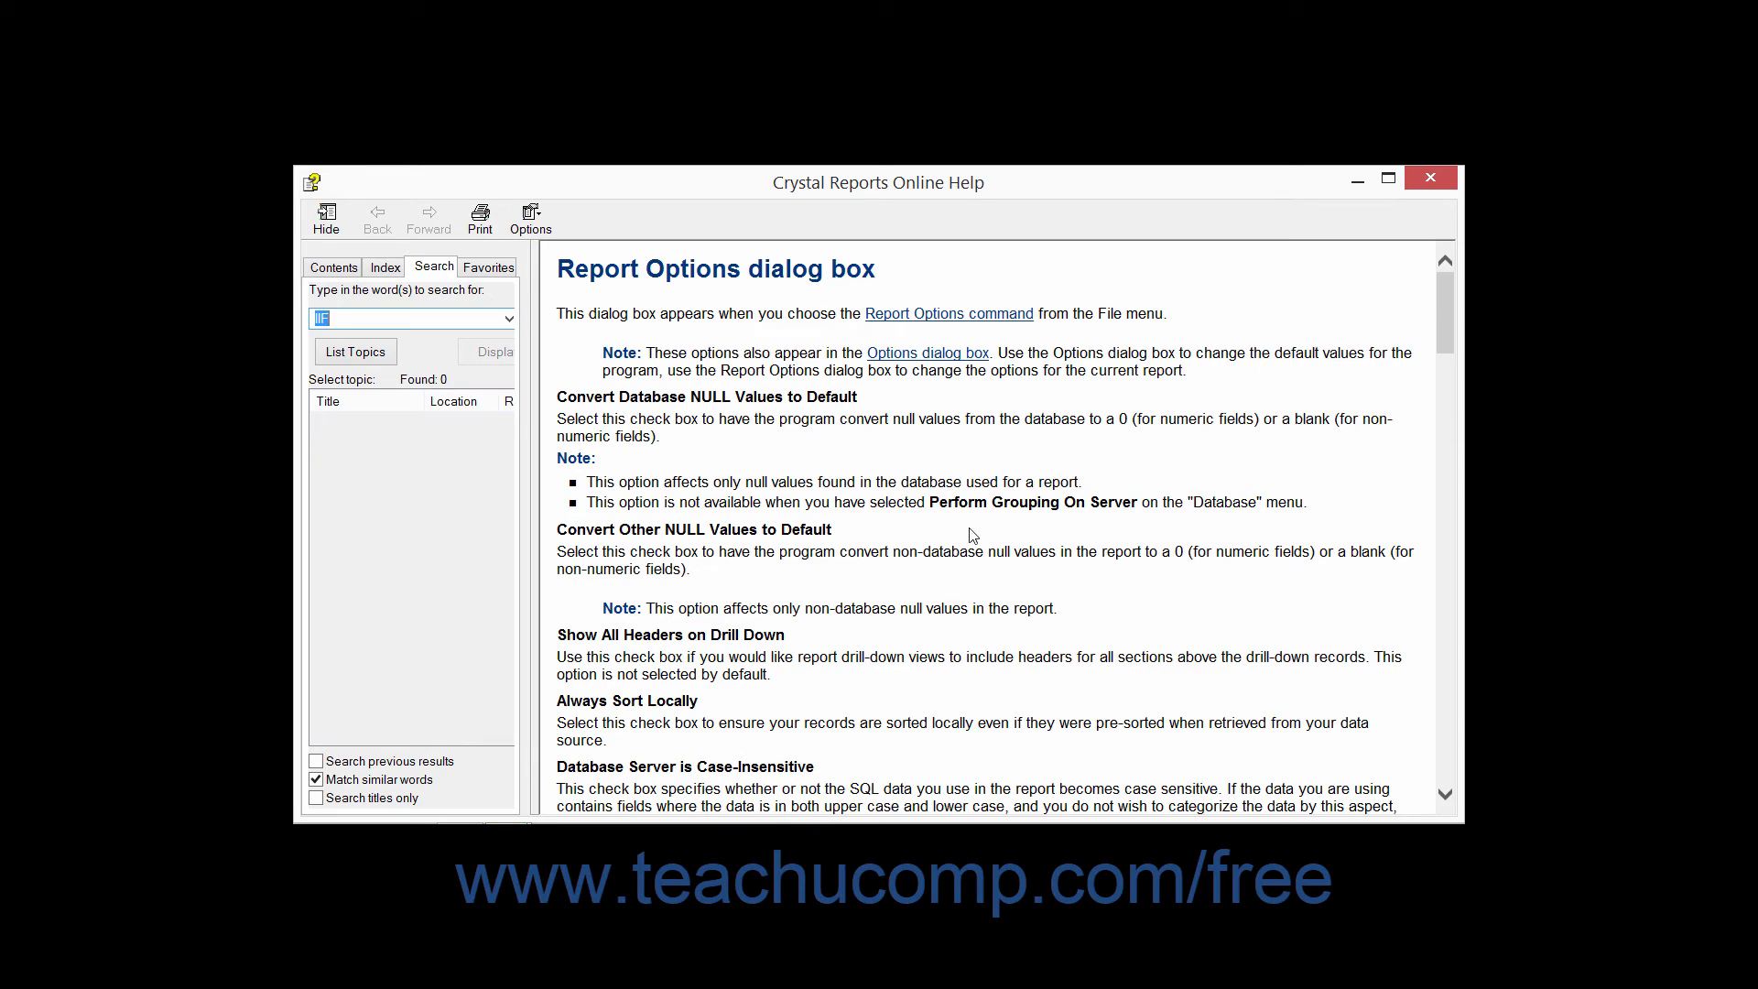
pyautogui.write('FOR LOOPS')
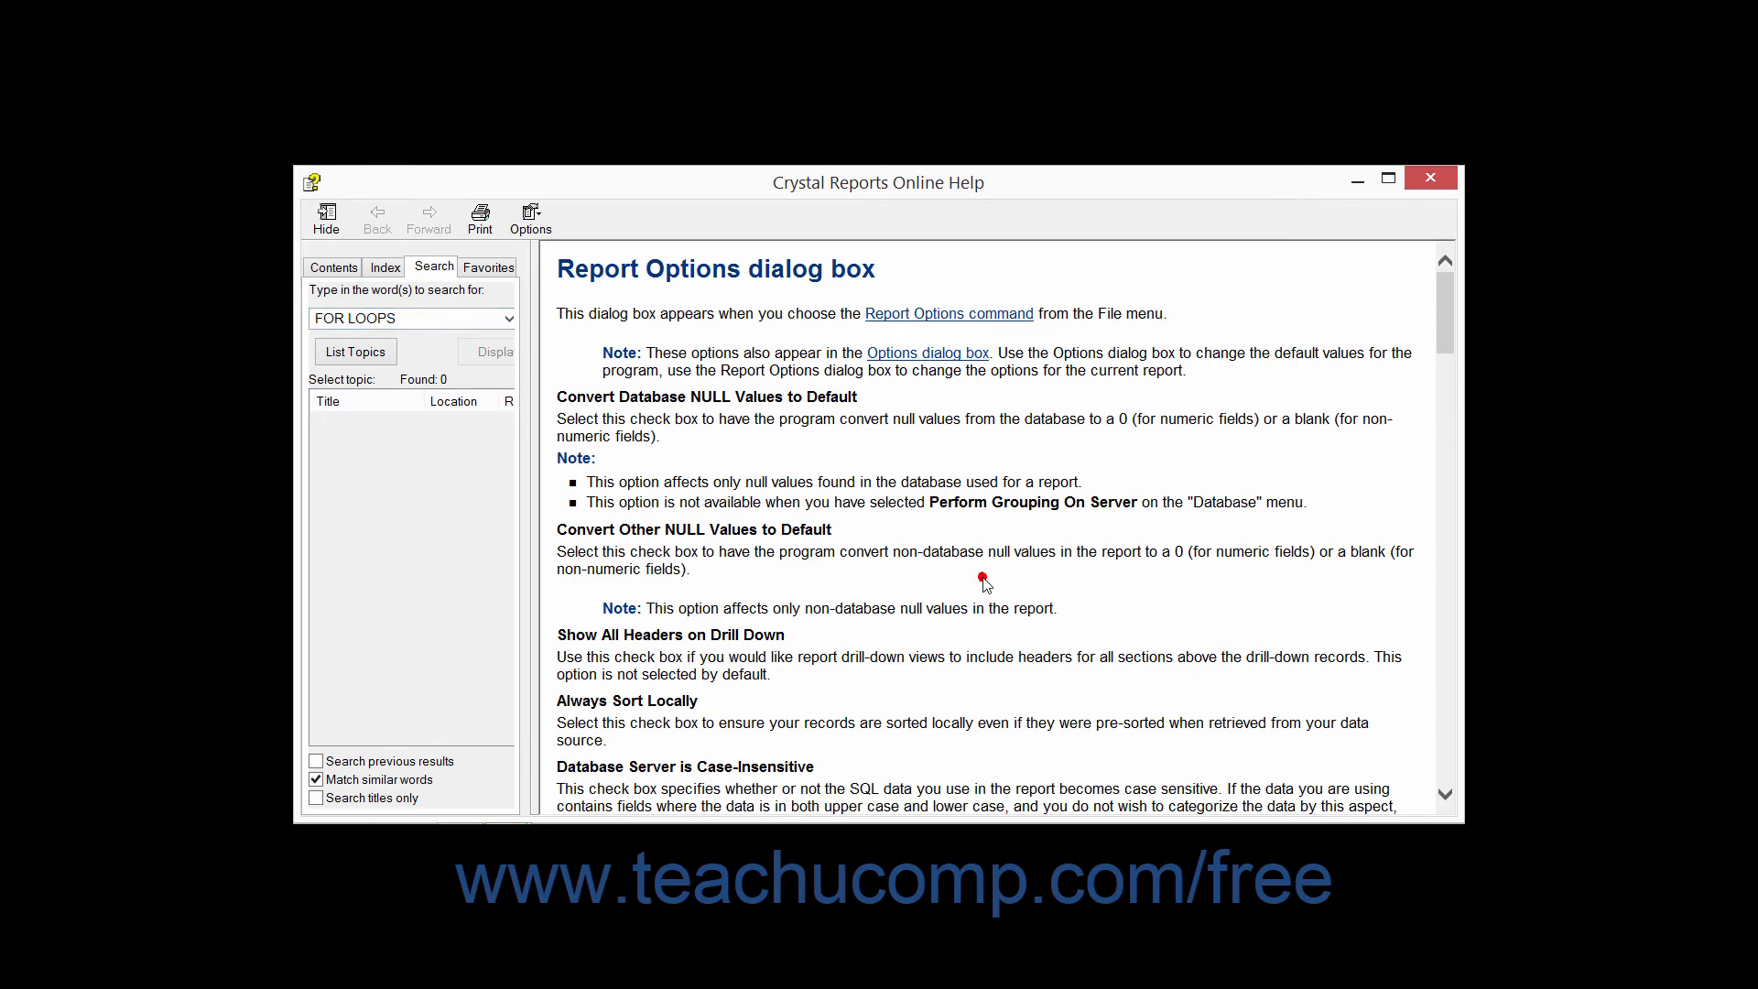
pyautogui.scroll(-3)
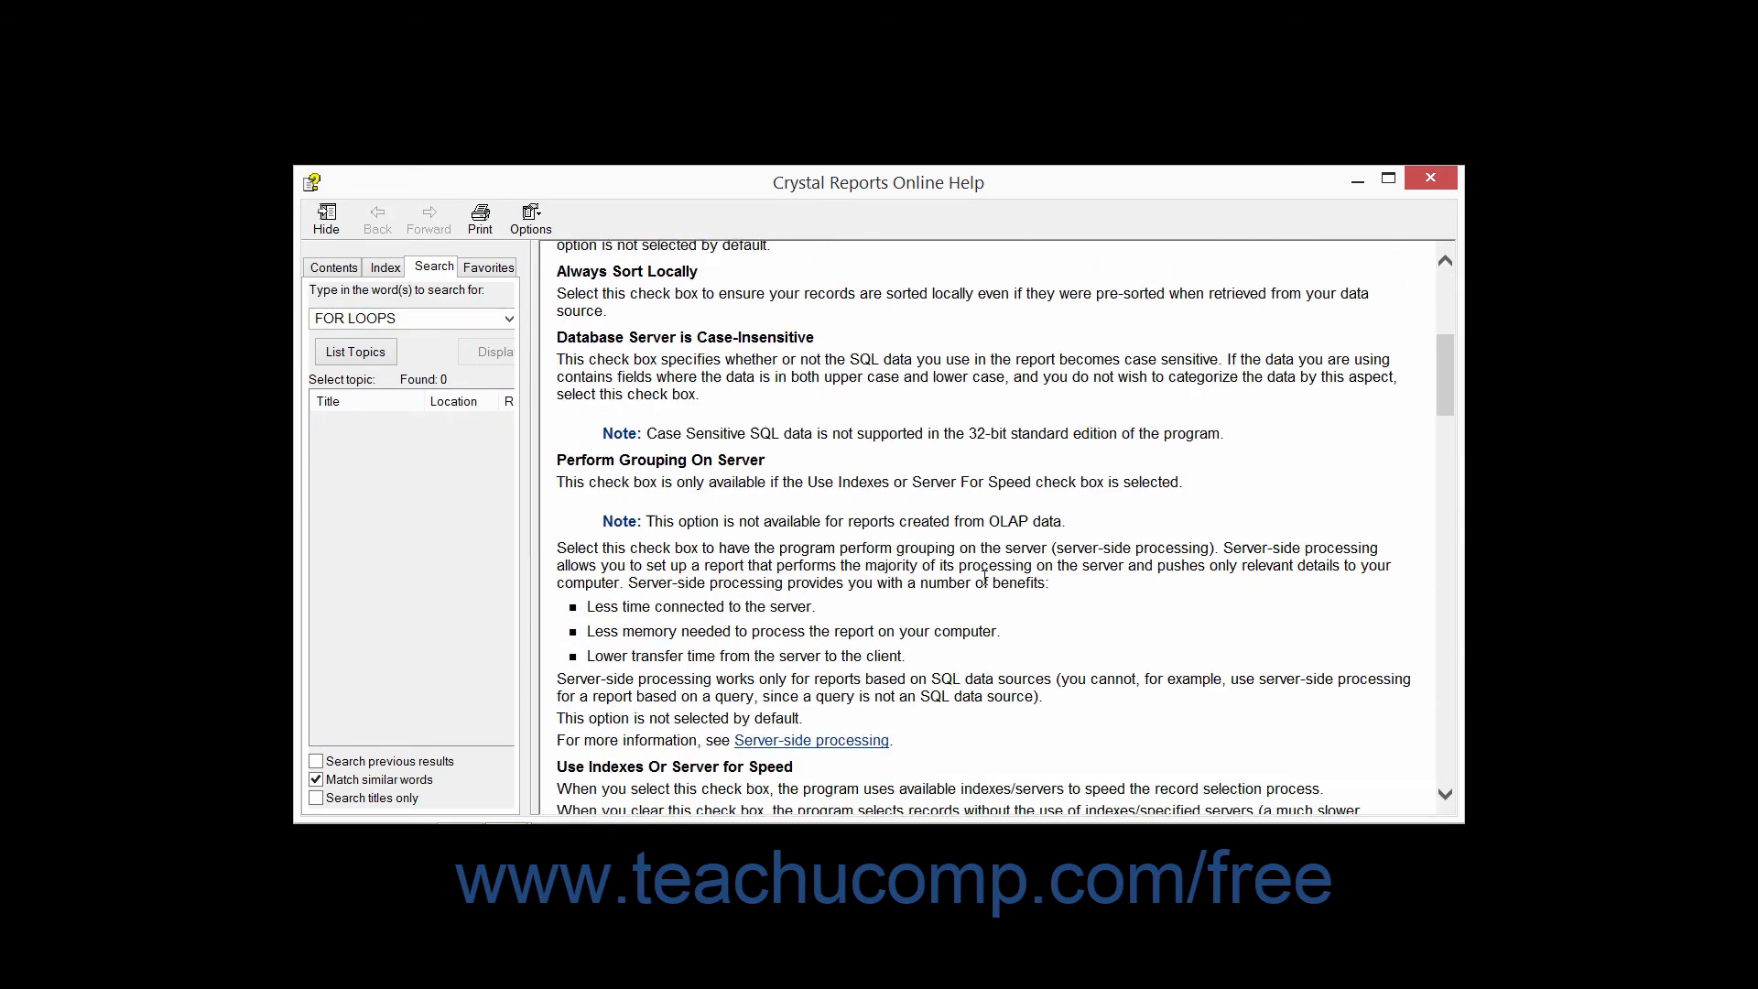
pyautogui.scroll(-3)
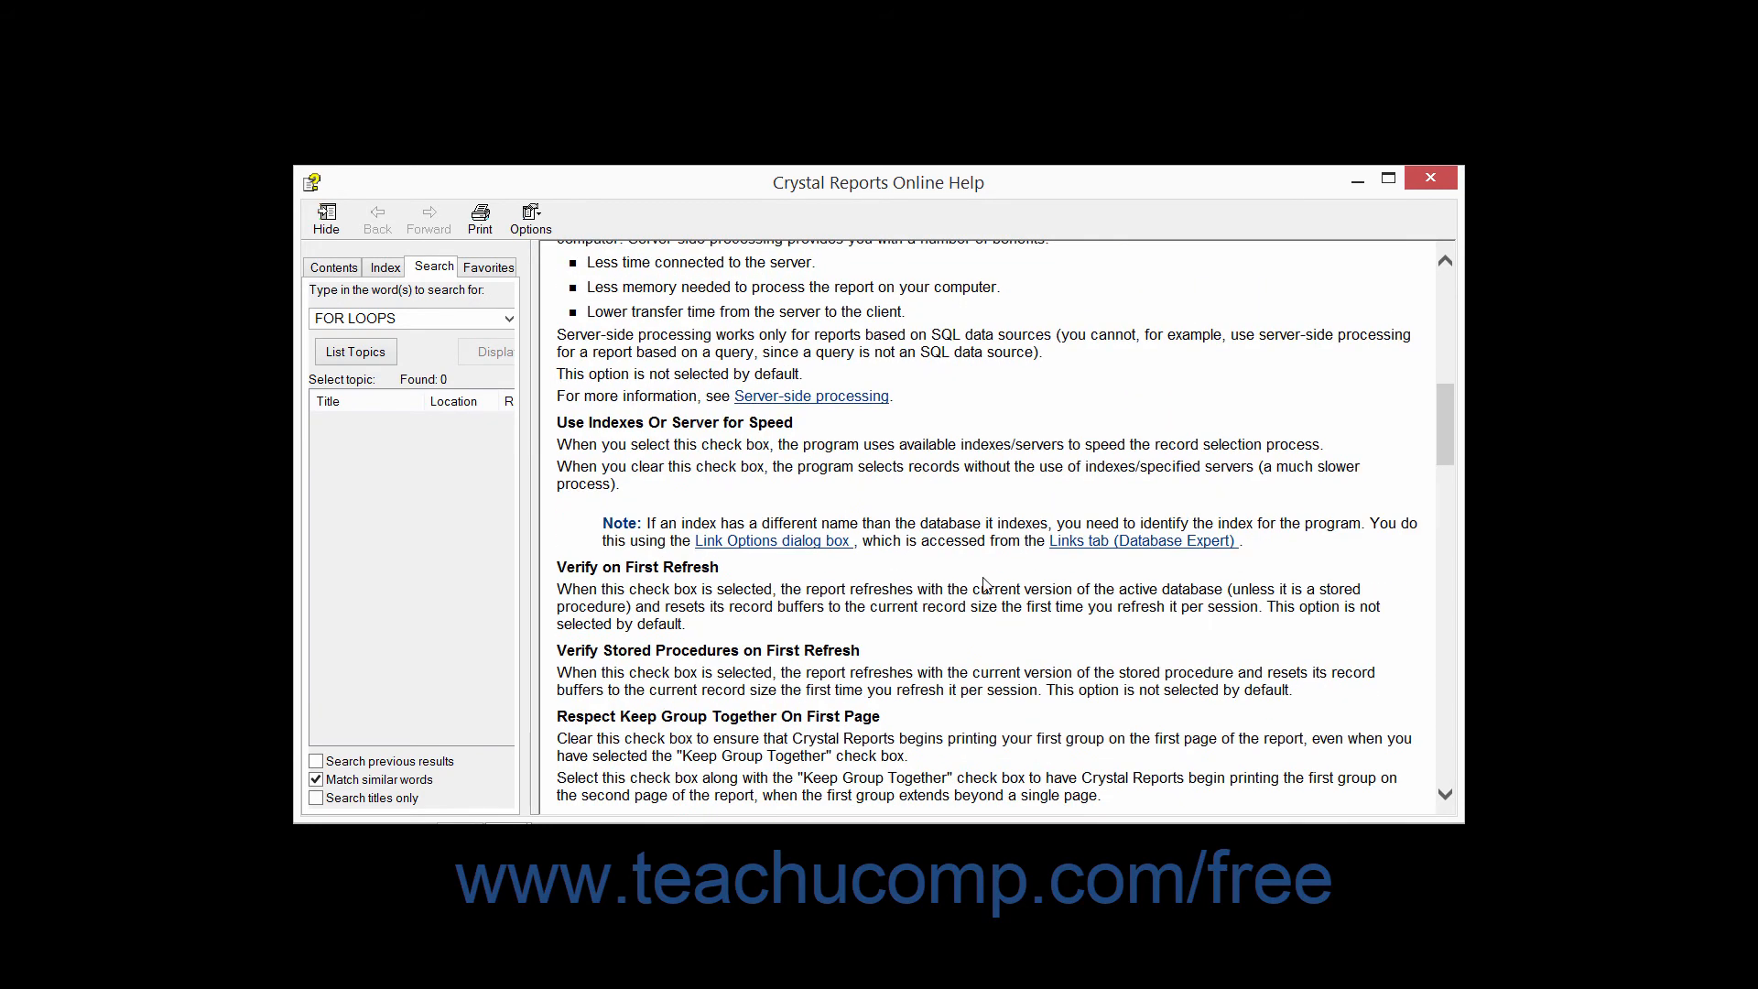
pyautogui.scroll(-3)
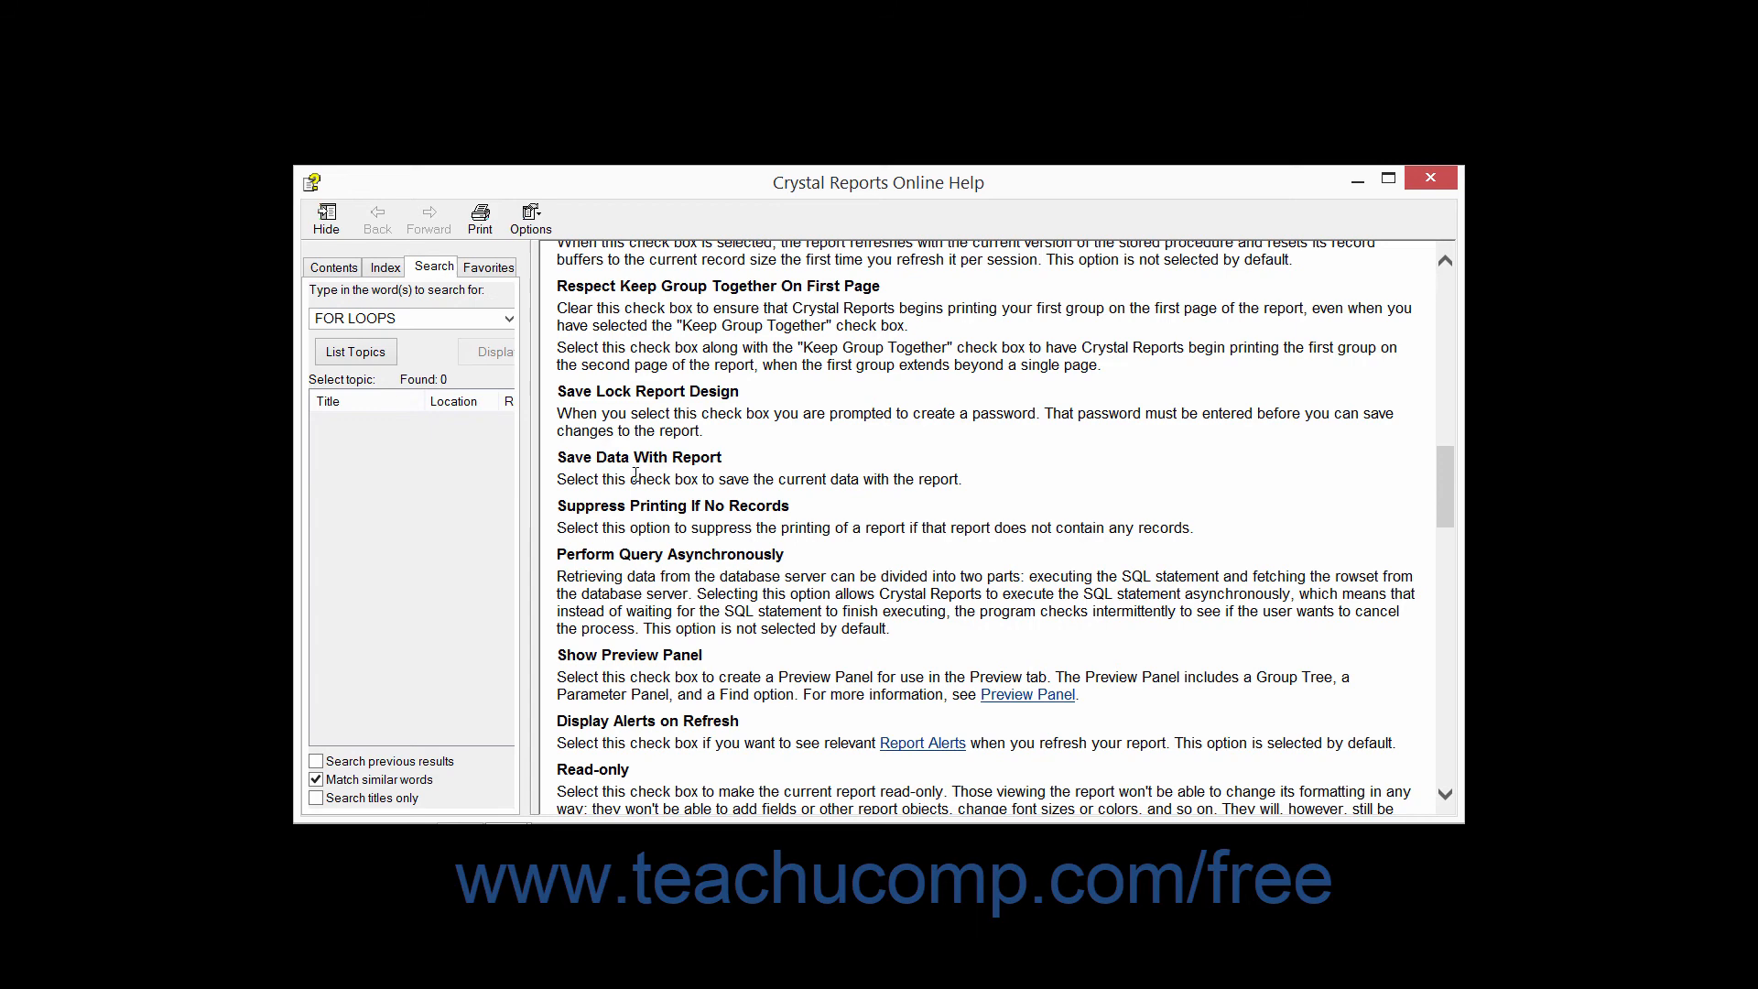
pyautogui.moveTo(1081, 440)
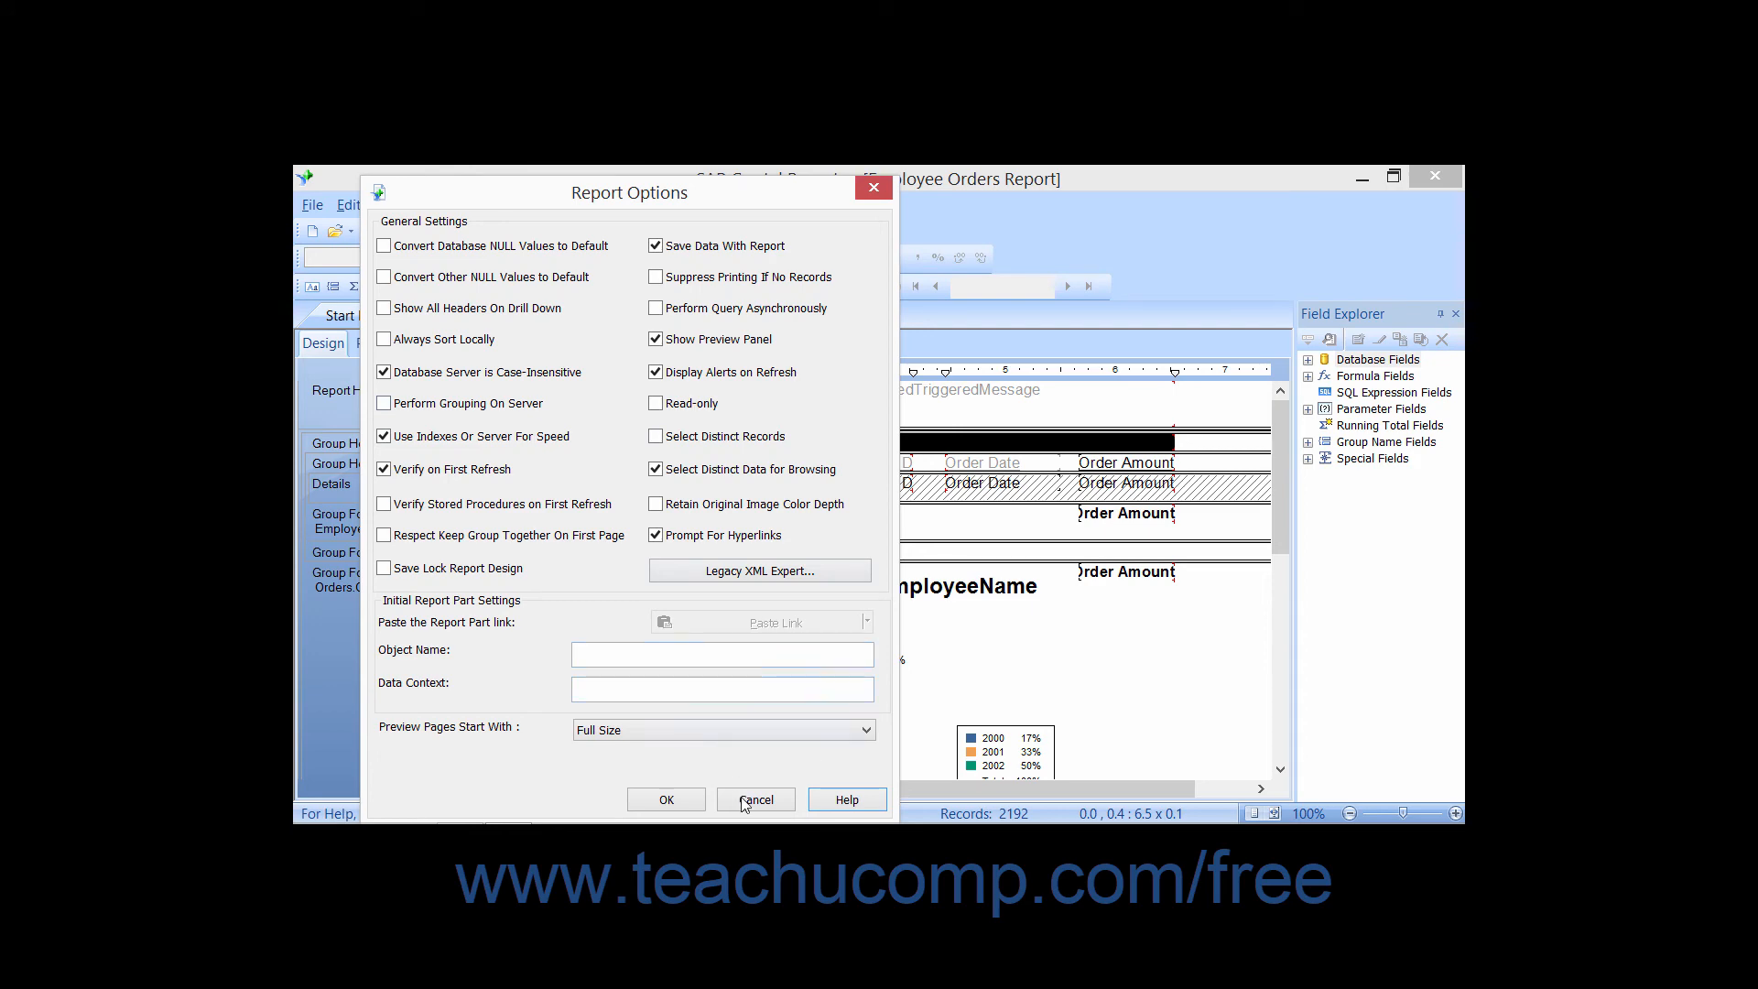
# Step: Cancel the Report Options dialog, discarding any changes, to return to Design view
pyautogui.click(756, 798)
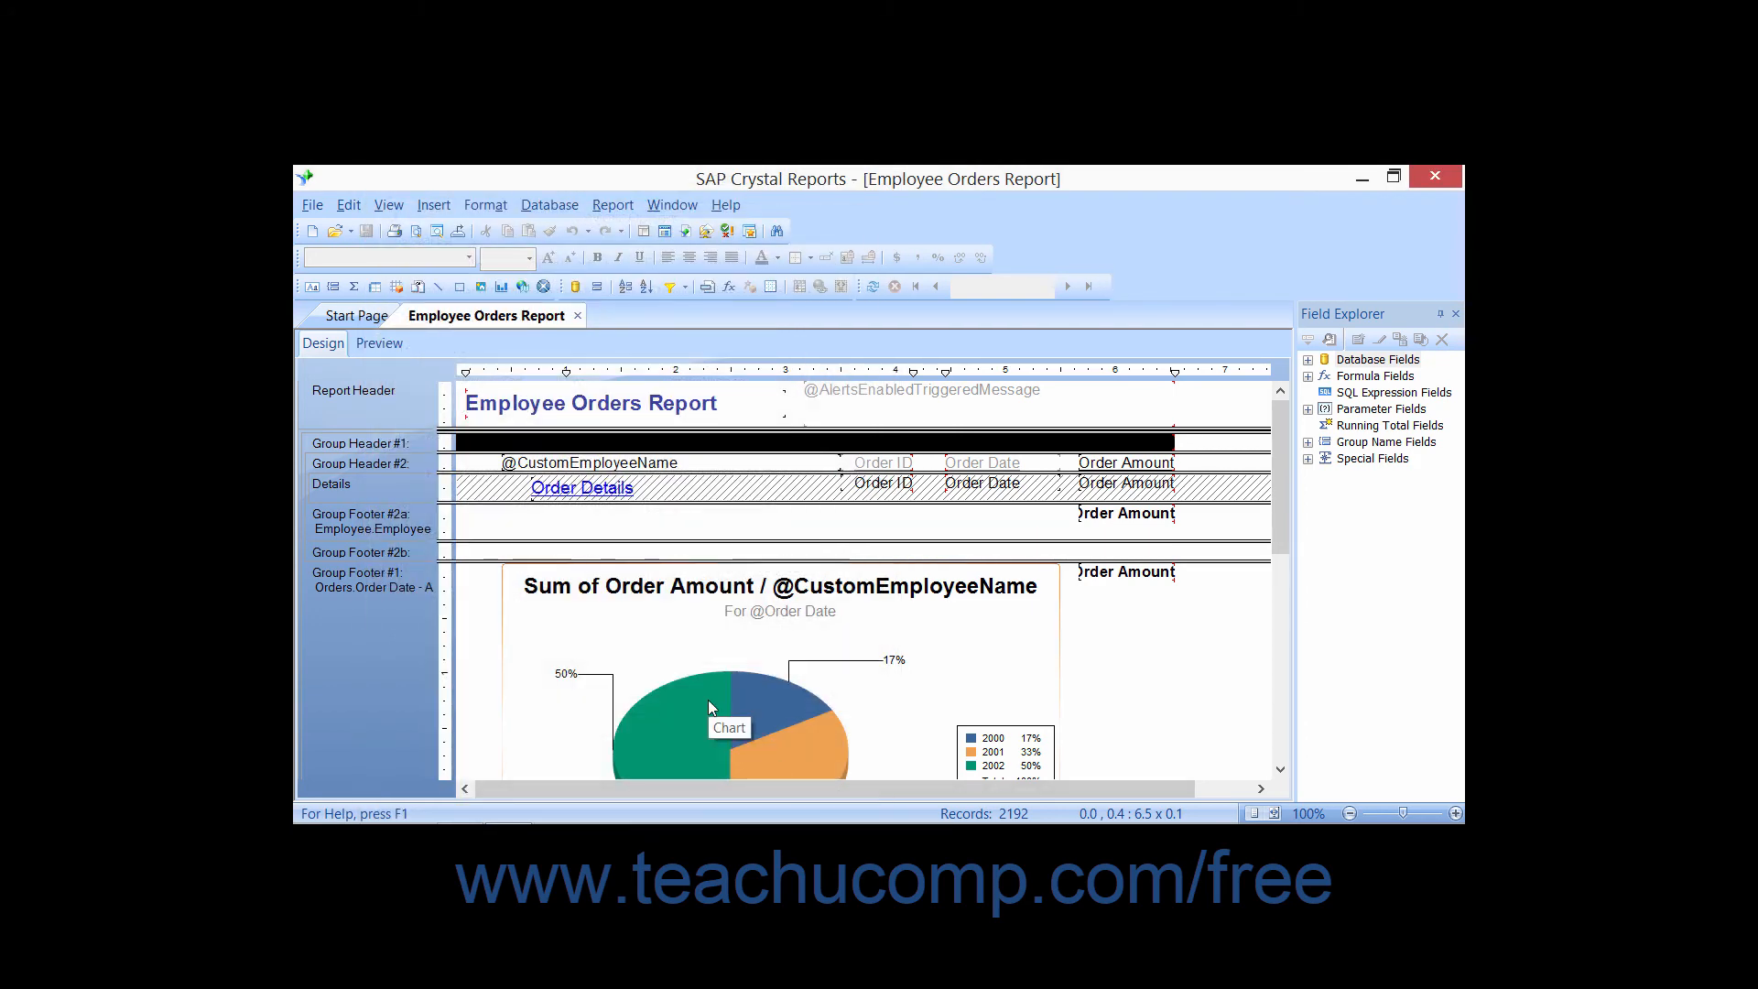